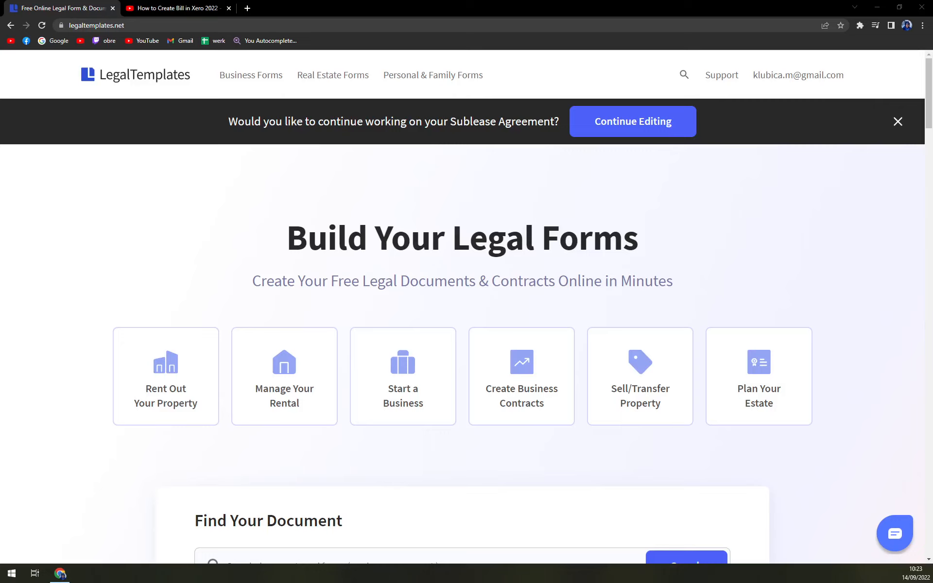
pyautogui.moveTo(232, 117)
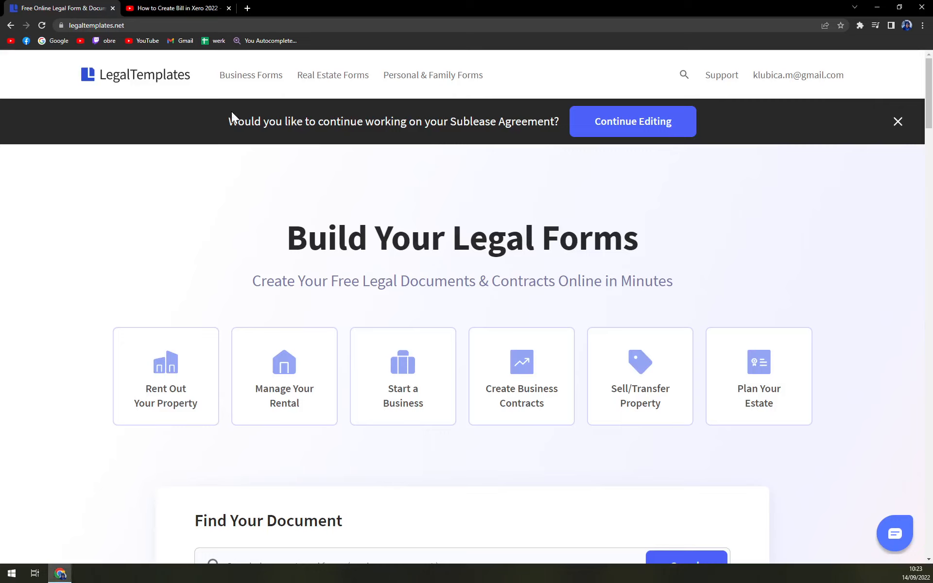
# Open the LegalTemplates homepage in a new tab.
pyautogui.click(177, 8)
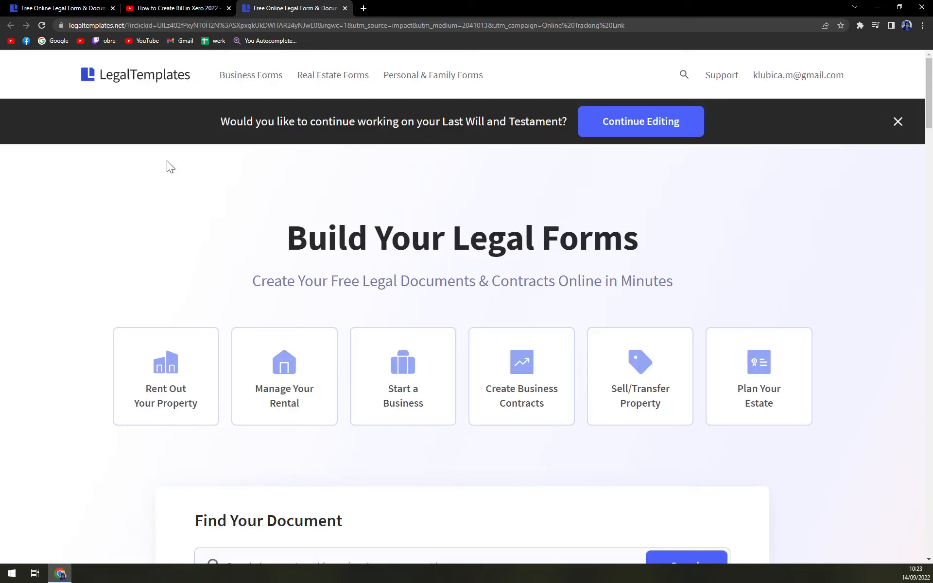
pyautogui.moveTo(321, 173)
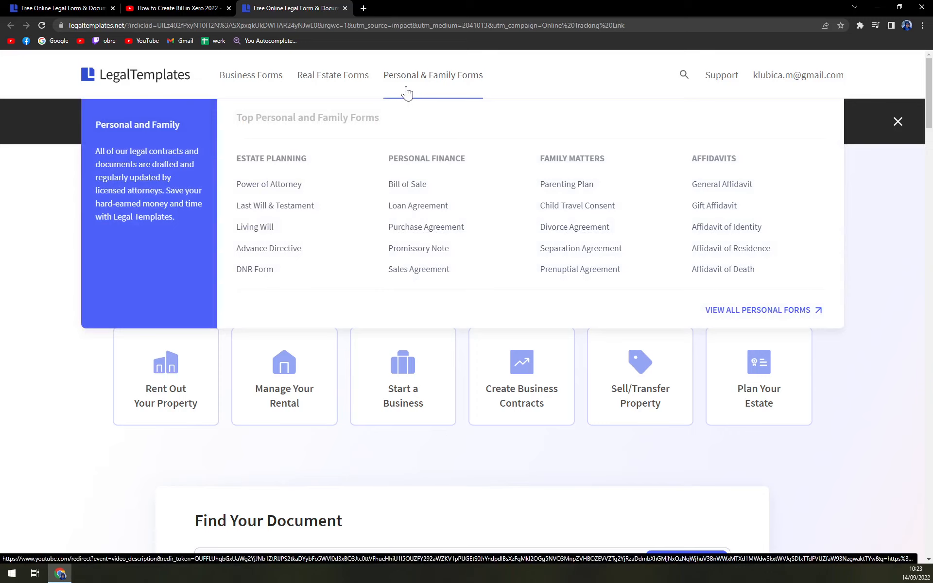
pyautogui.moveTo(737, 315)
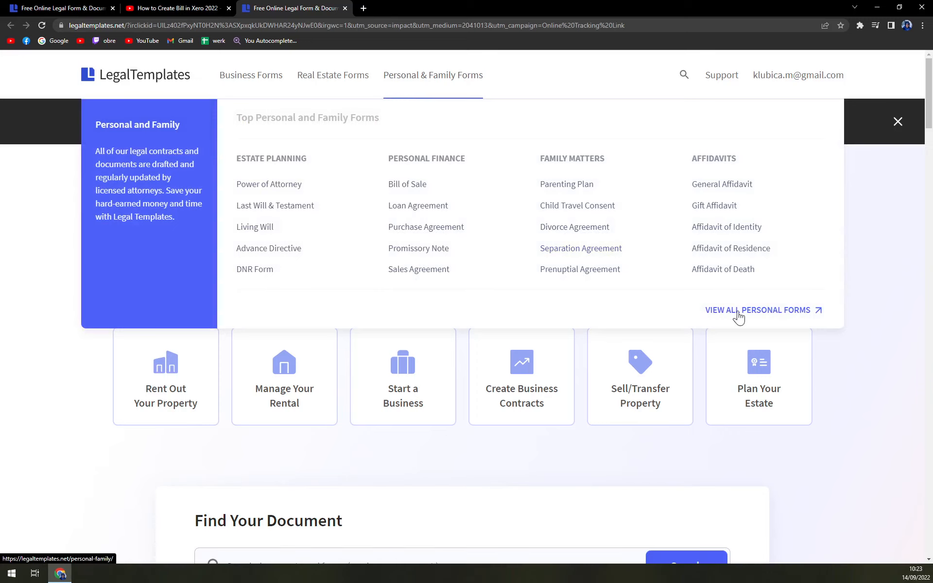
# Create a Limited (Special) Power of Attorney document for Texas from the personal forms list.
pyautogui.click(757, 310)
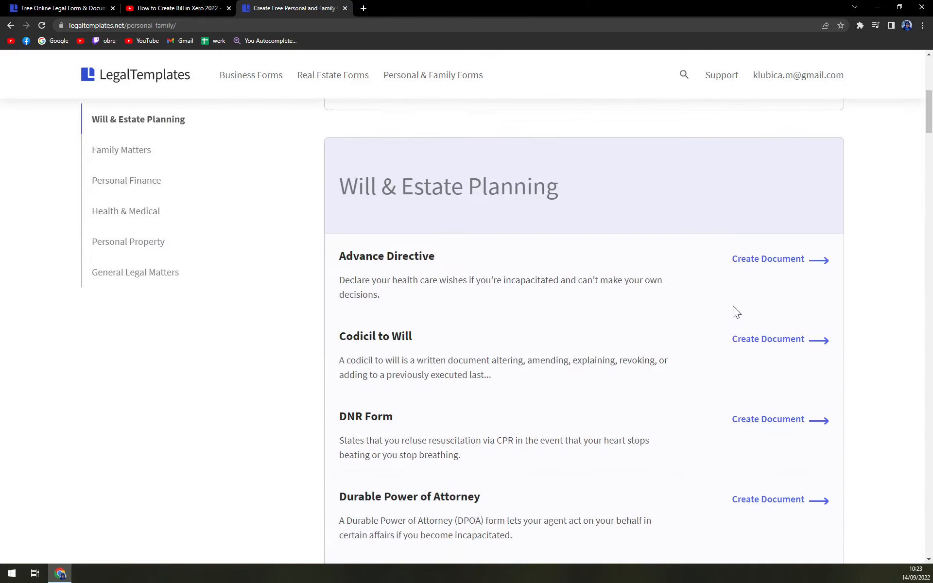
pyautogui.scroll(-3)
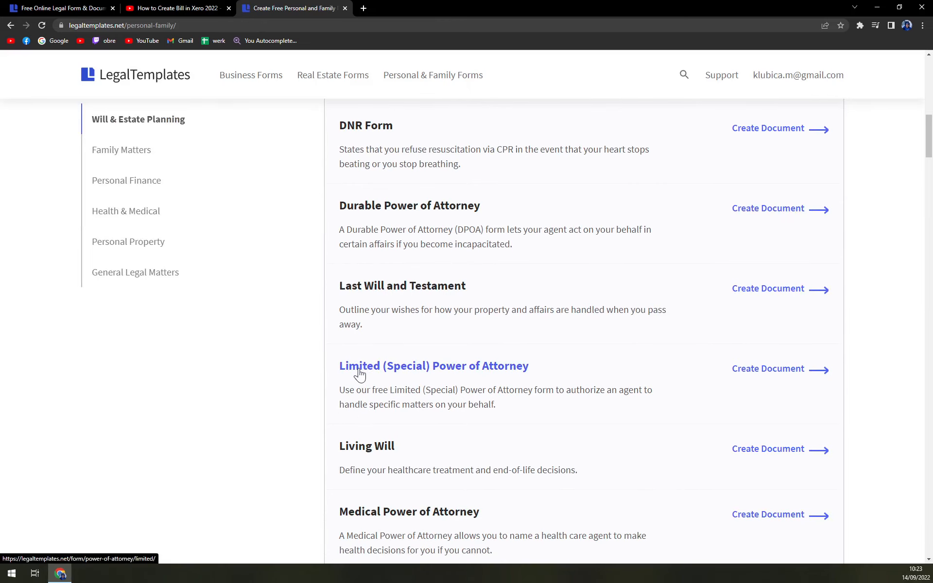
pyautogui.click(434, 366)
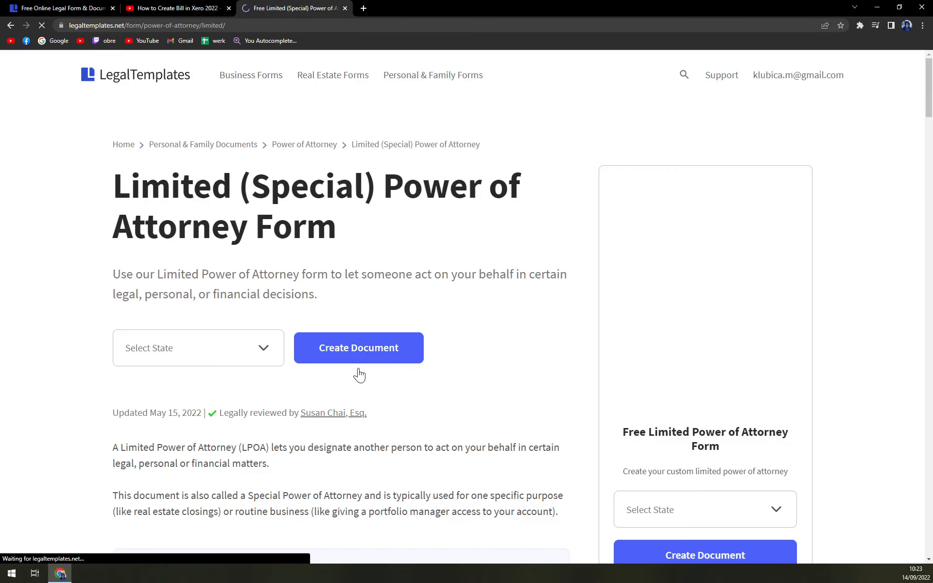
pyautogui.click(199, 347)
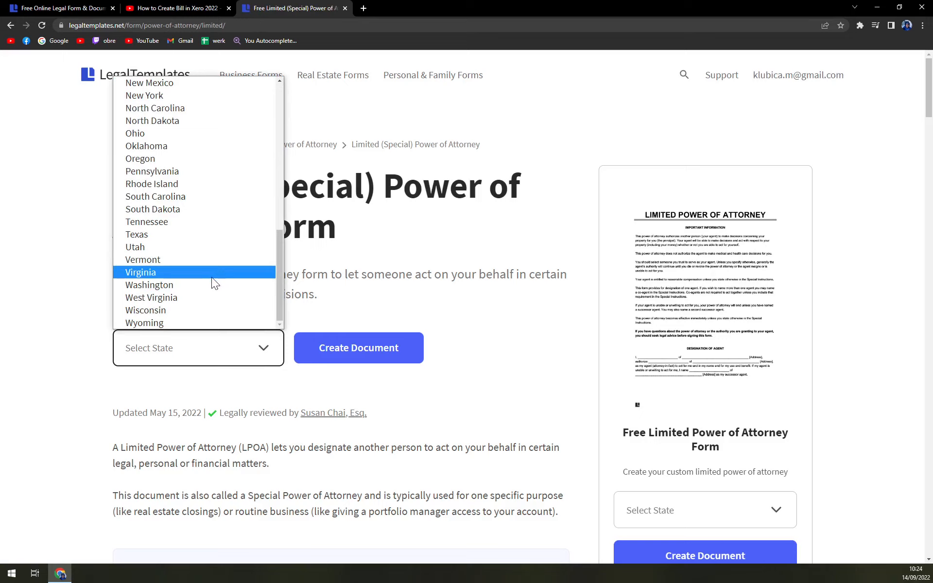
pyautogui.click(136, 234)
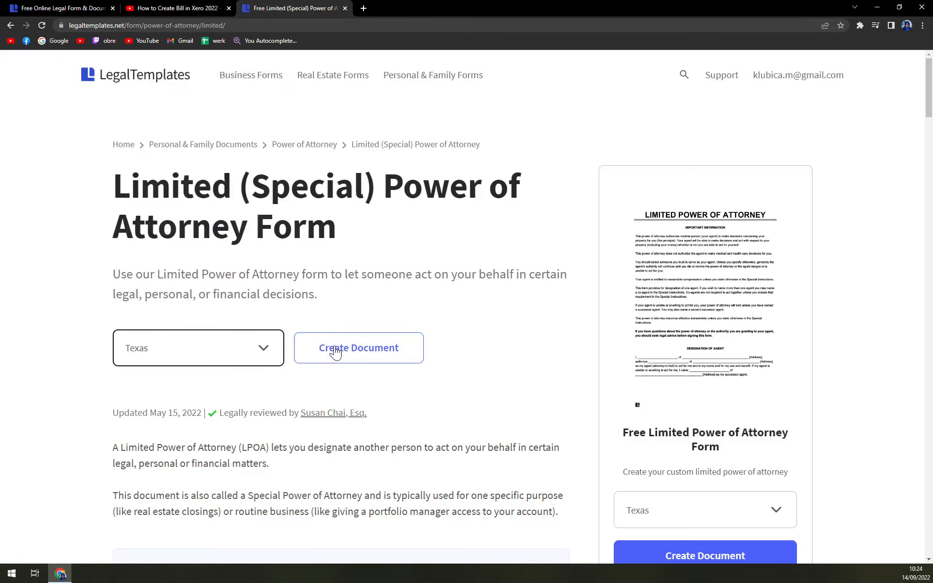
pyautogui.click(358, 347)
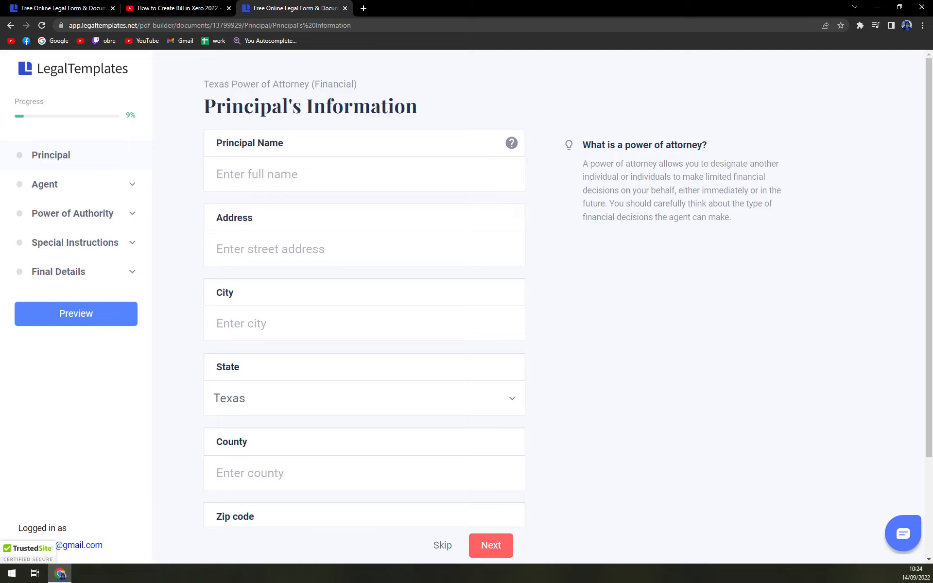
pyautogui.moveTo(601, 302)
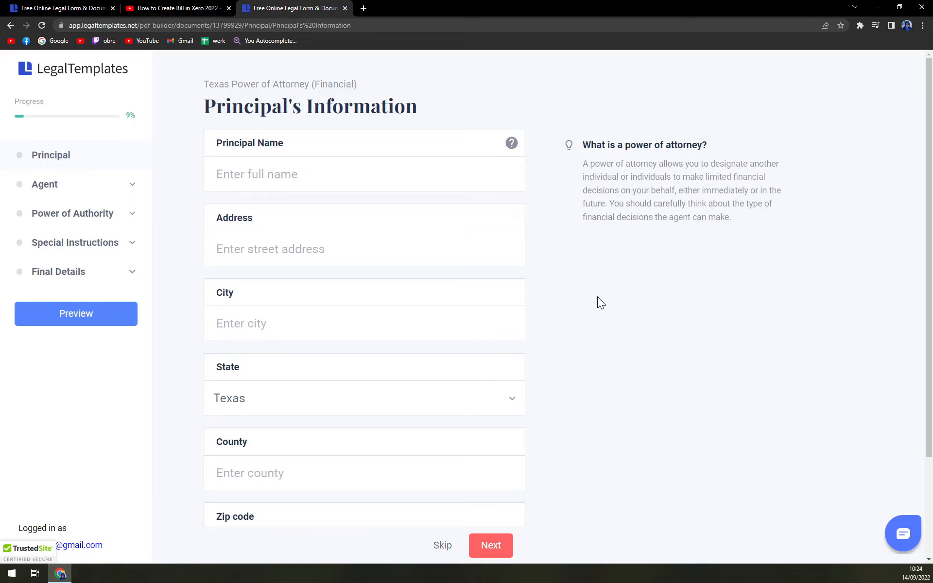
pyautogui.click(363, 175)
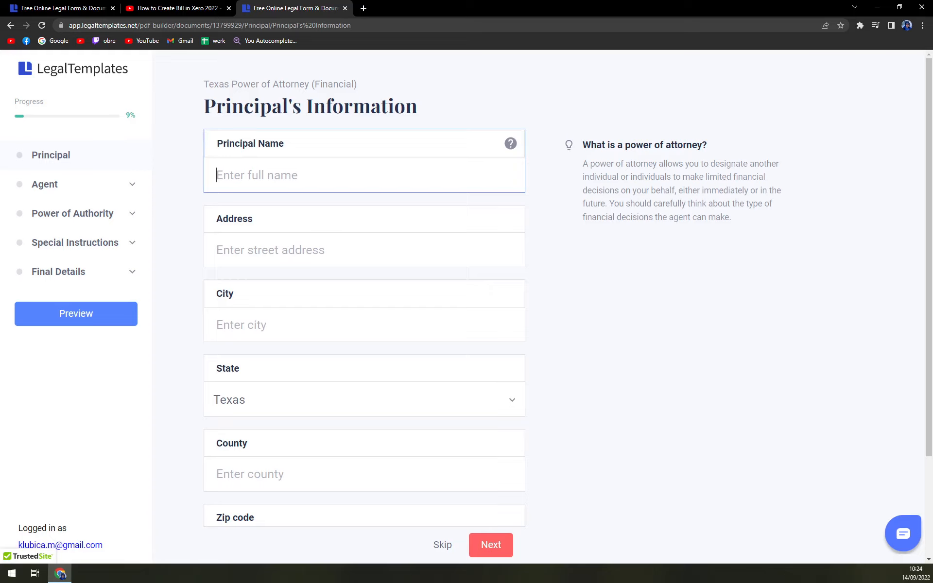
pyautogui.write('Matt')
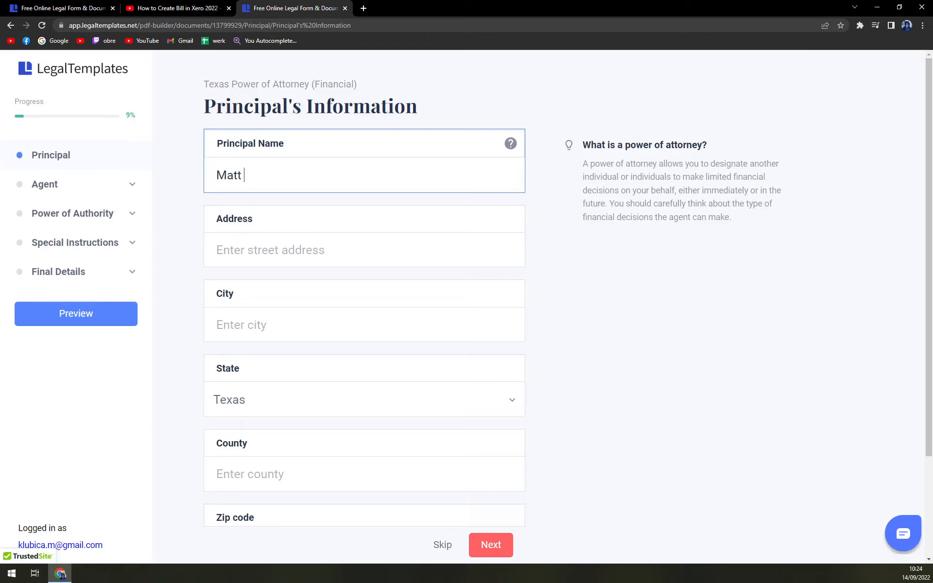
pyautogui.write('King')
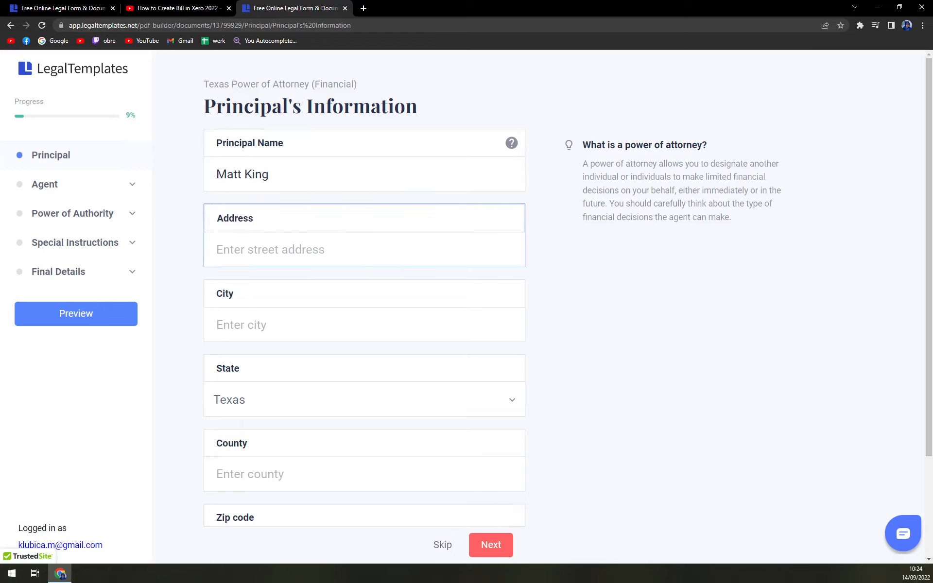
pyautogui.scroll(-3)
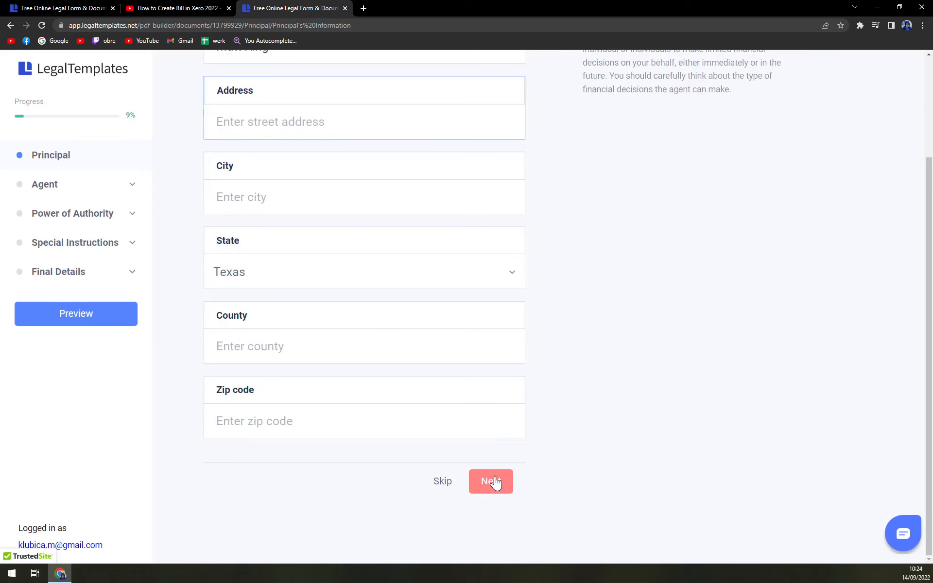
pyautogui.click(490, 482)
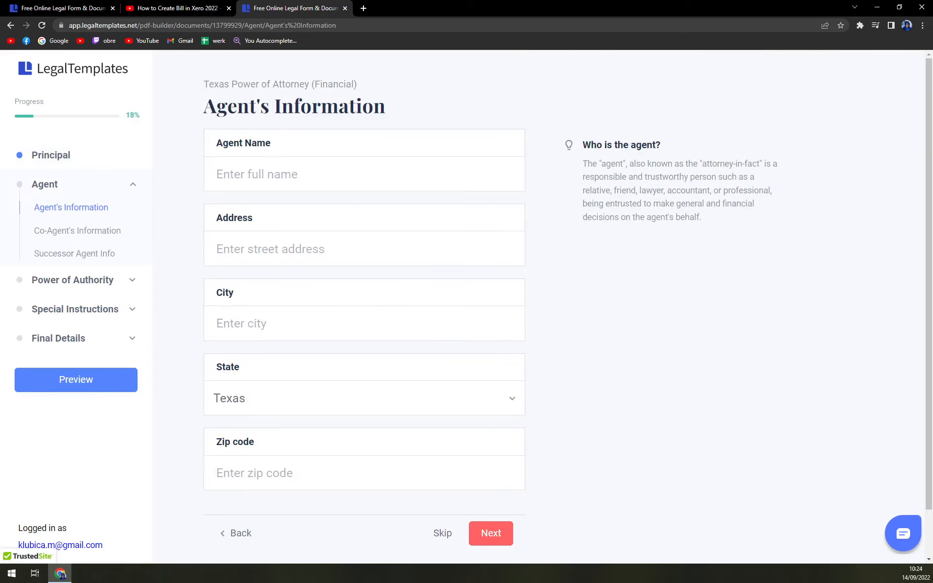
# Enter 'Ed' as the agent's name.
pyautogui.click(364, 174)
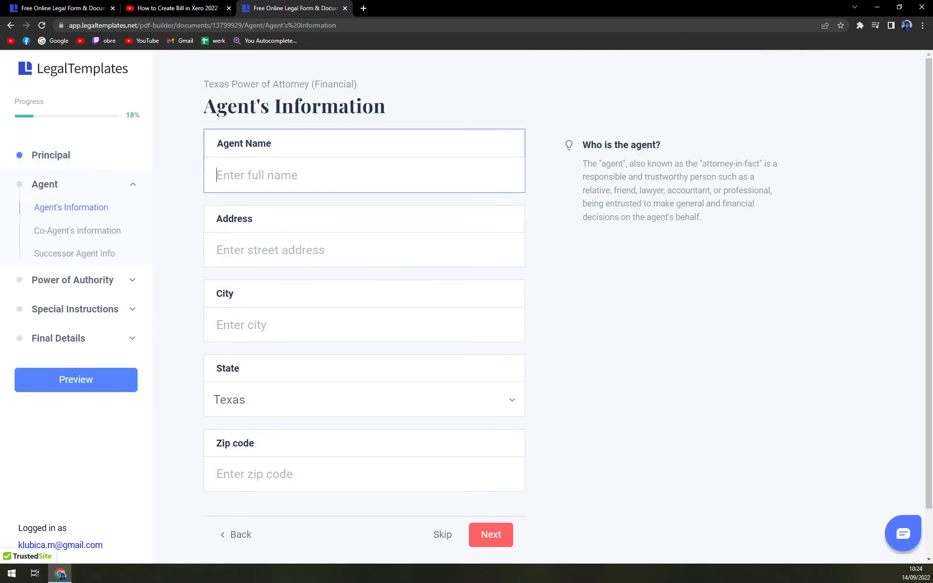
pyautogui.write('Ed')
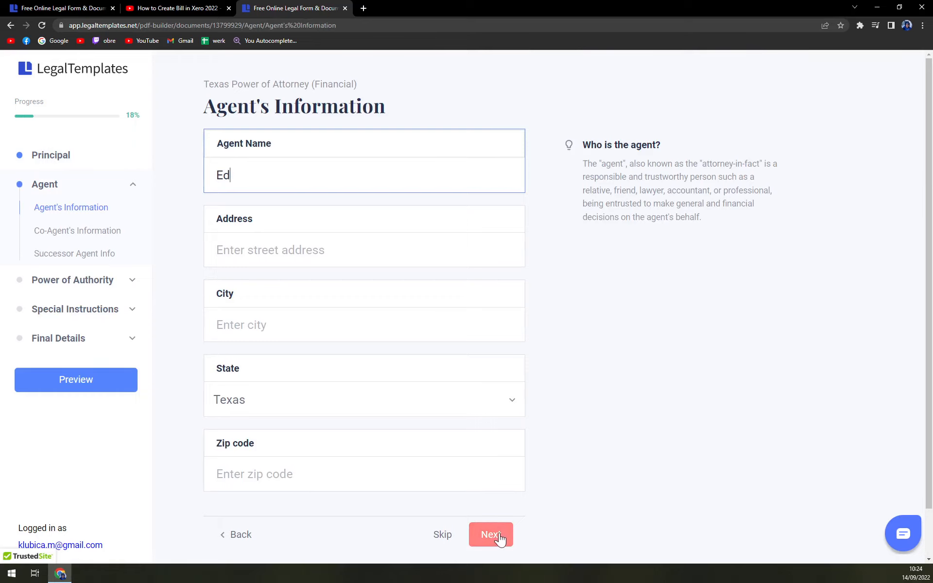
pyautogui.click(490, 533)
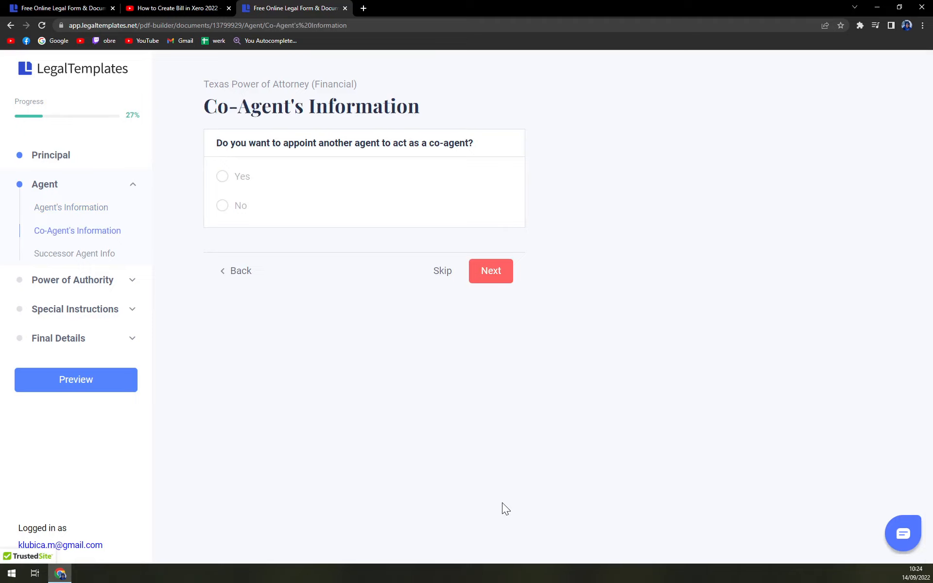
pyautogui.moveTo(232, 213)
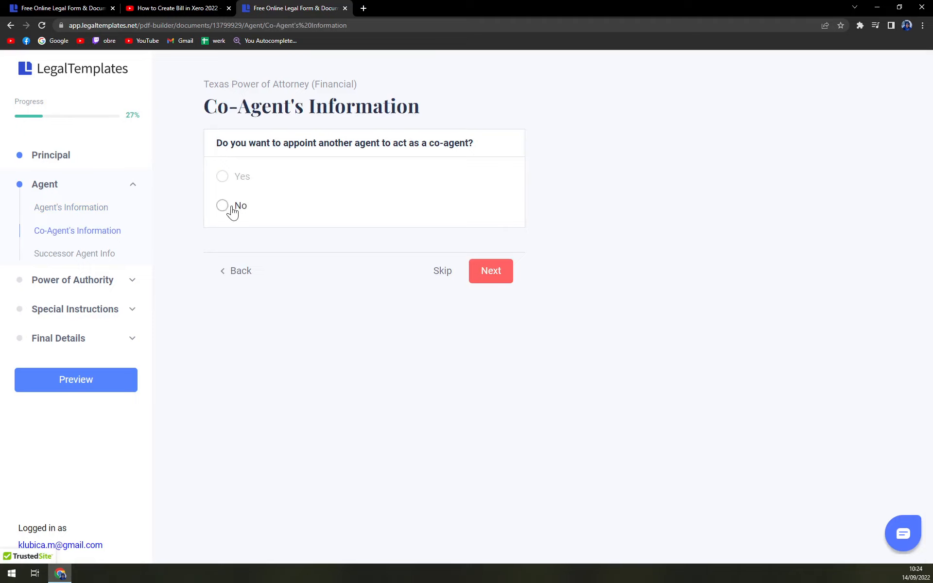
# Answer the co-agent question and decline a successor agent.
pyautogui.click(223, 177)
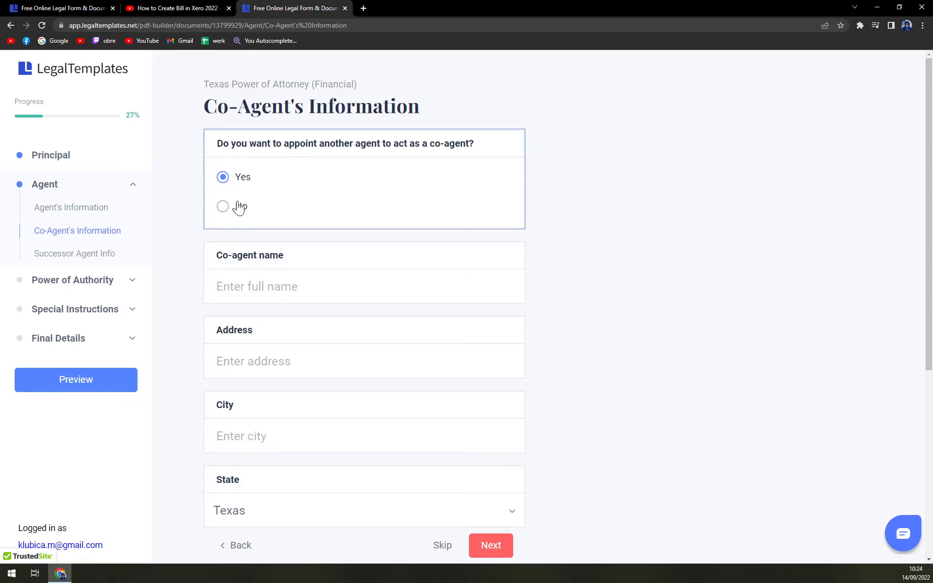
pyautogui.click(490, 545)
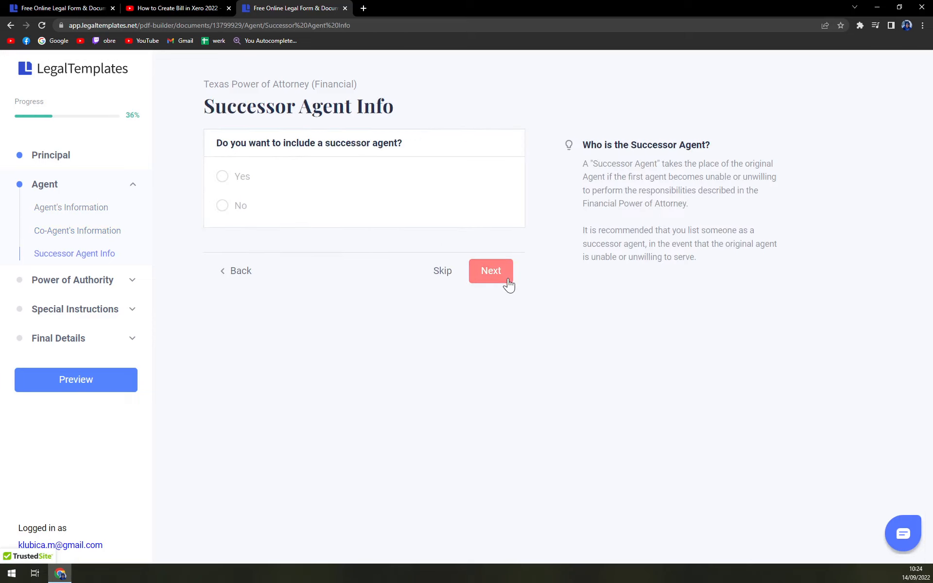
pyautogui.click(223, 206)
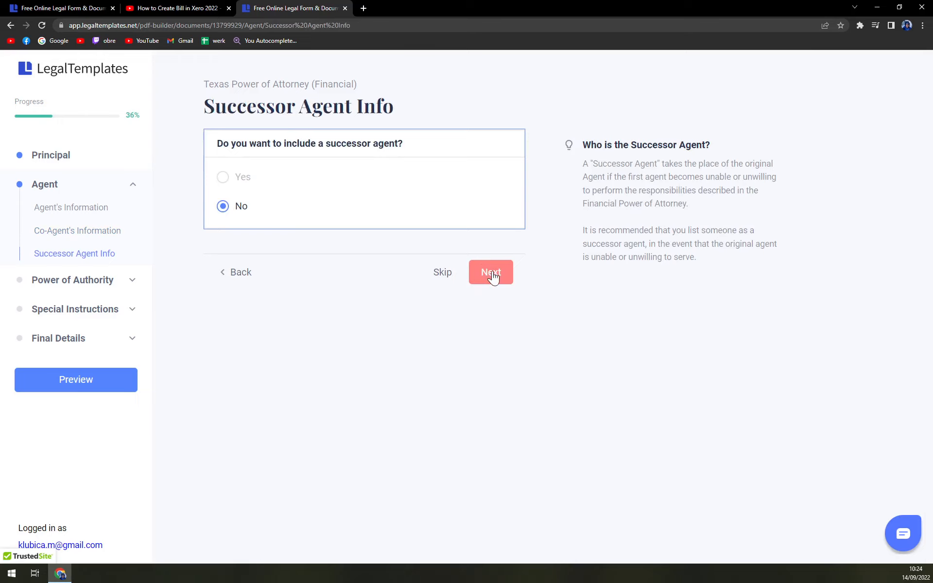
pyautogui.click(491, 272)
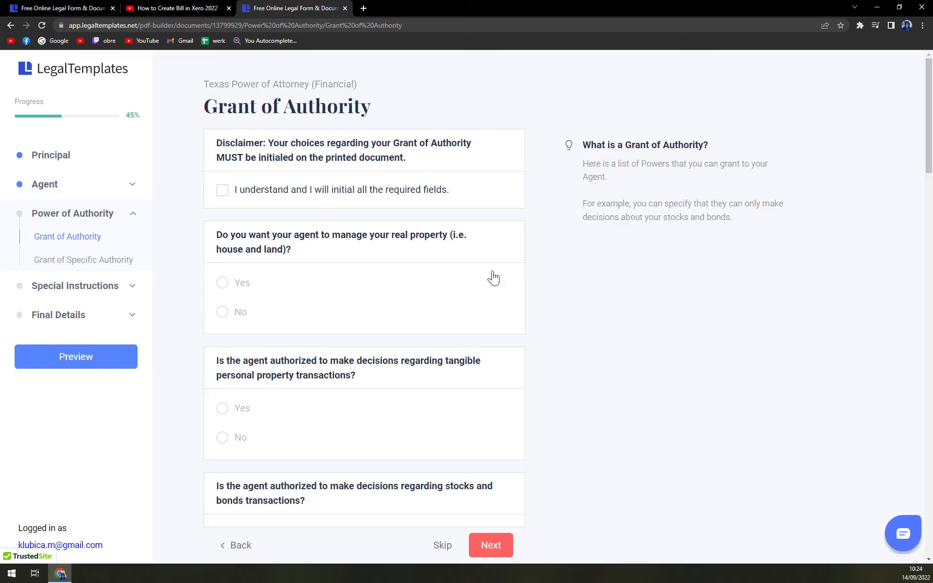
pyautogui.moveTo(541, 319)
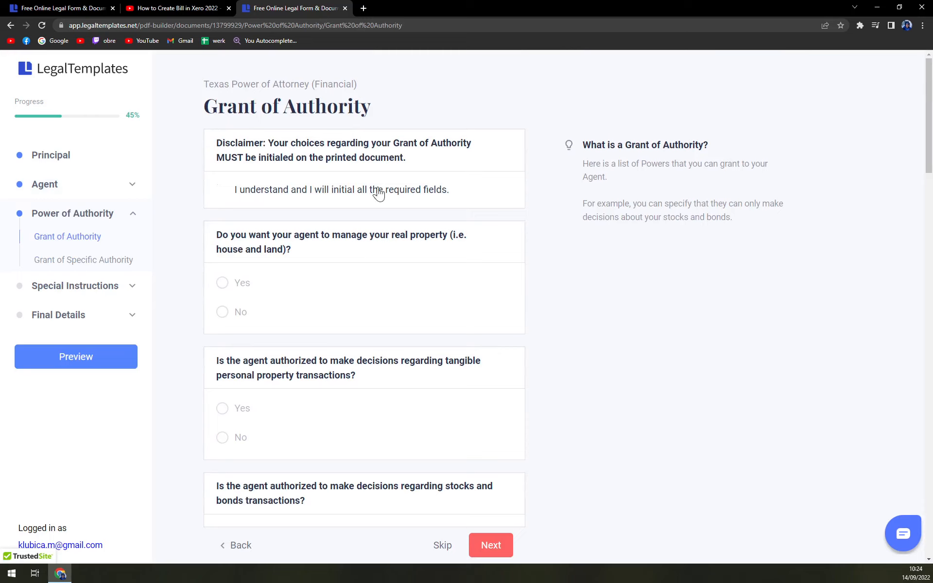
# Tick the initialing disclaimer and review the real property, tangible property, and stocks and bonds powers.
pyautogui.click(222, 190)
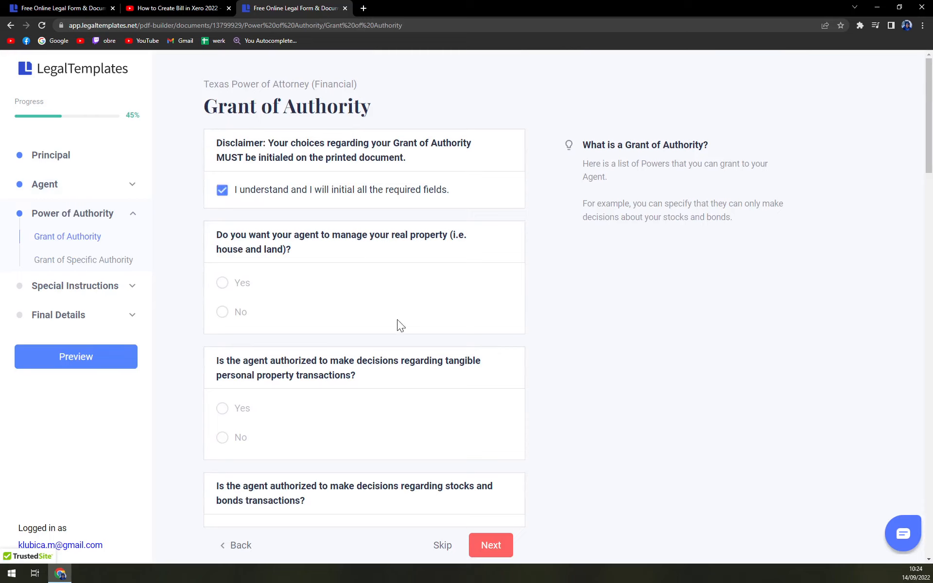
pyautogui.moveTo(413, 323)
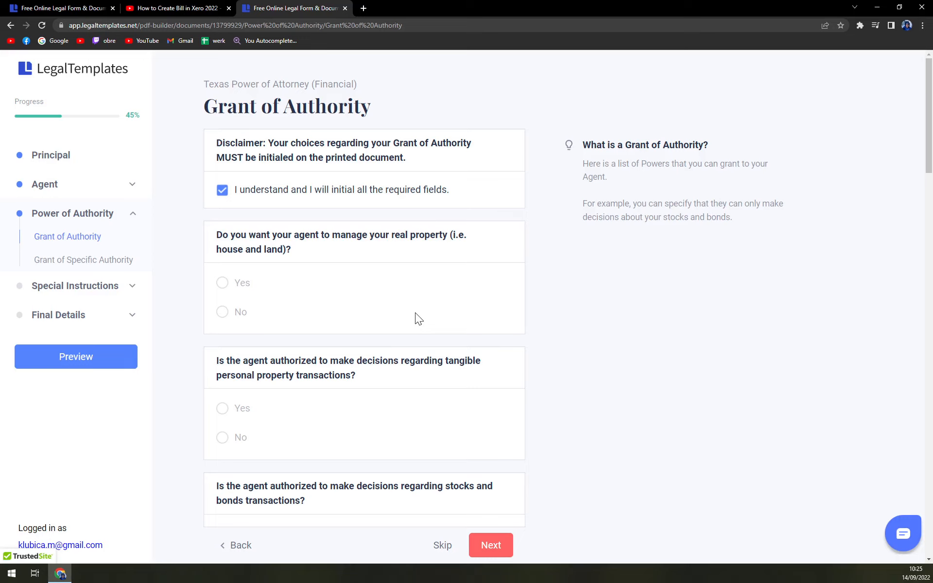
pyautogui.scroll(-3)
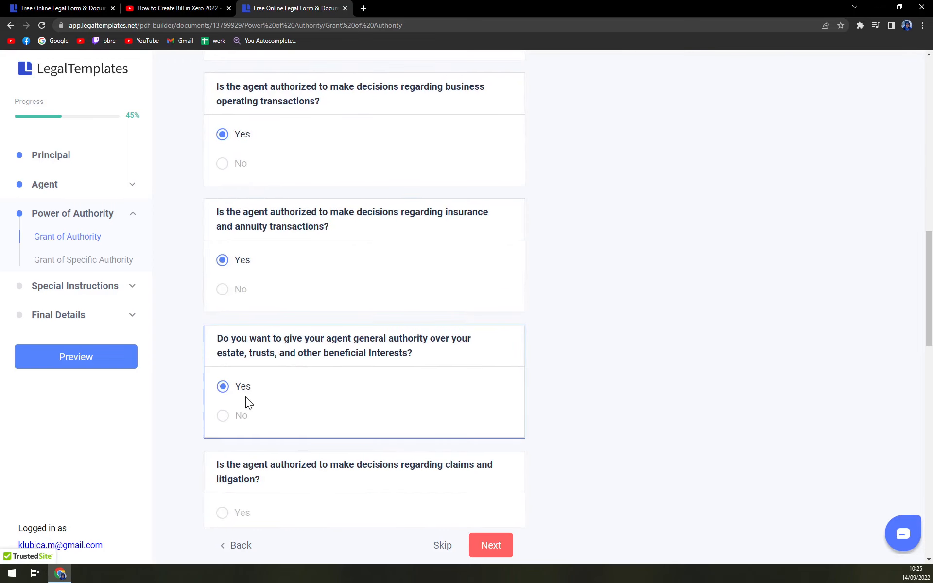
pyautogui.scroll(3)
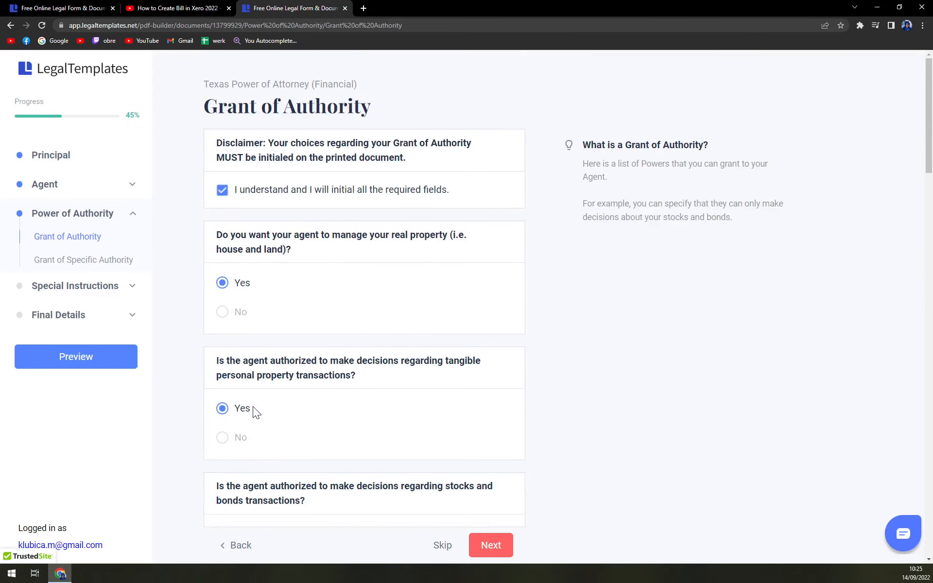
pyautogui.moveTo(509, 401)
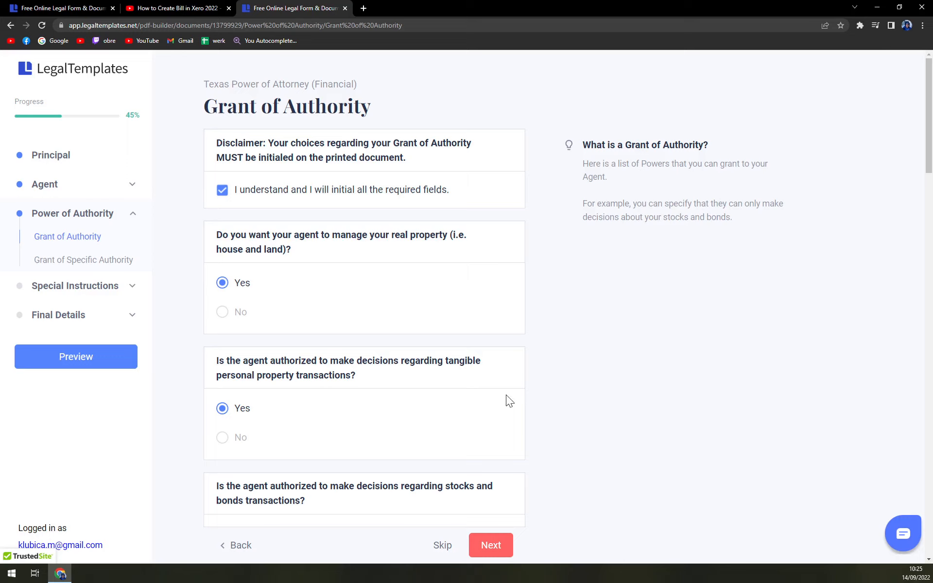
pyautogui.scroll(-3)
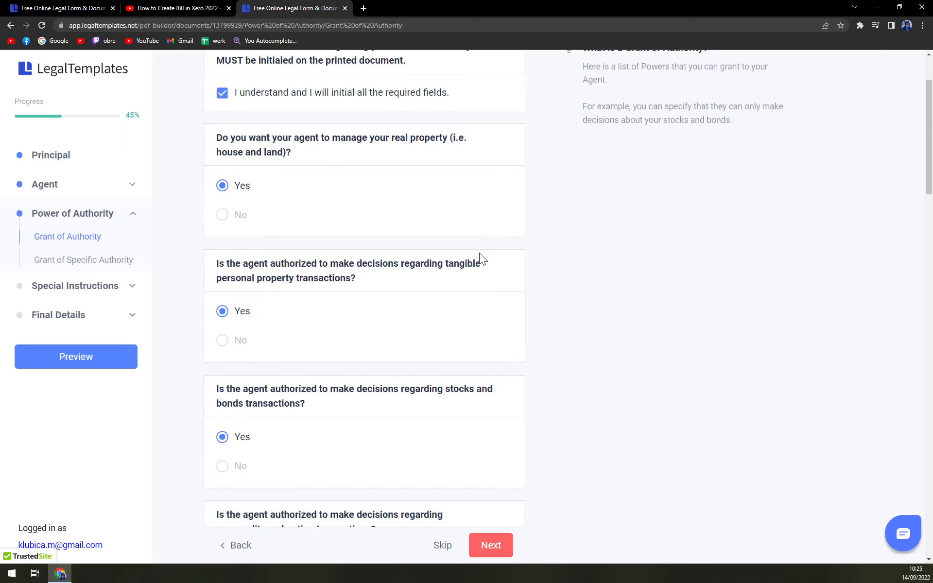
pyautogui.moveTo(480, 236)
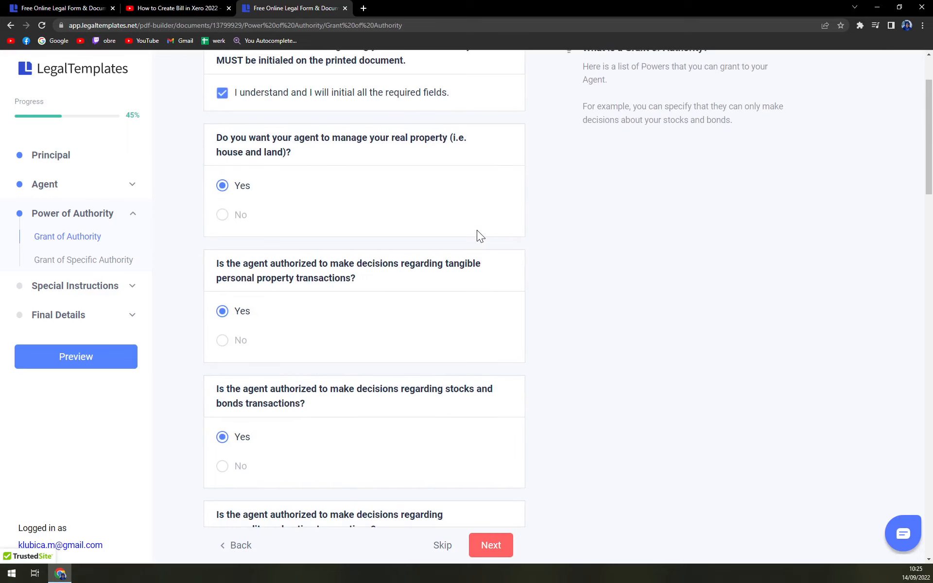
pyautogui.moveTo(475, 239)
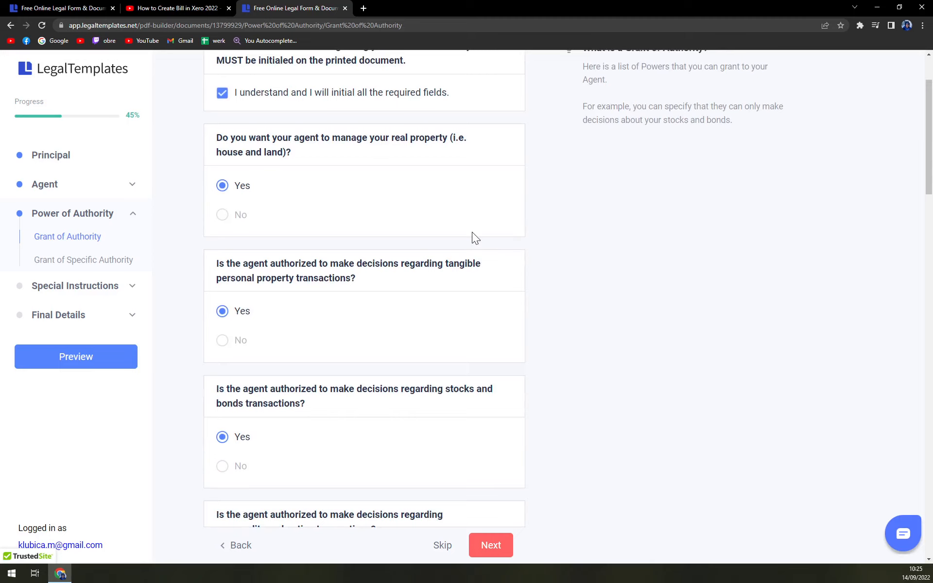
pyautogui.moveTo(490, 545)
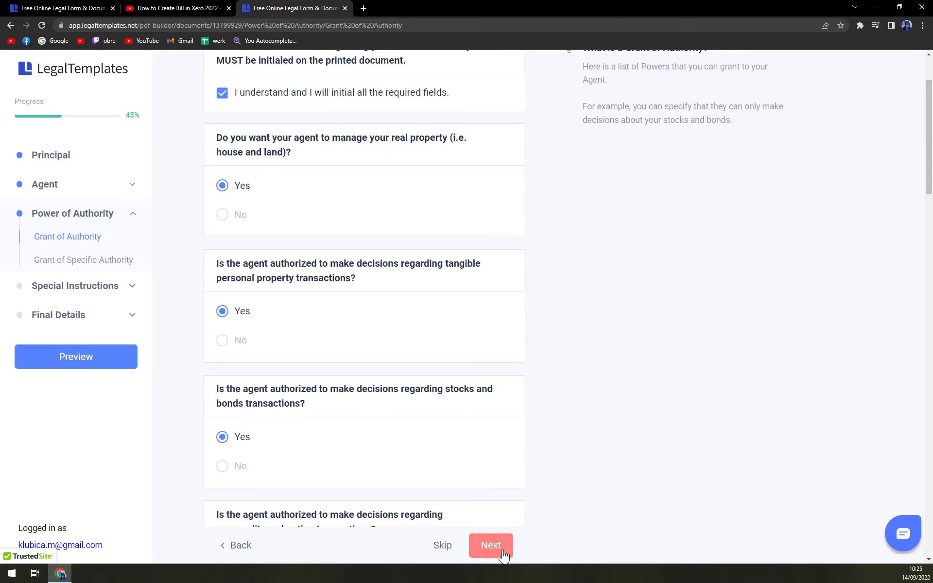
# Grant specific authority, then skip special instructions, compensation and effective date.
pyautogui.click(491, 545)
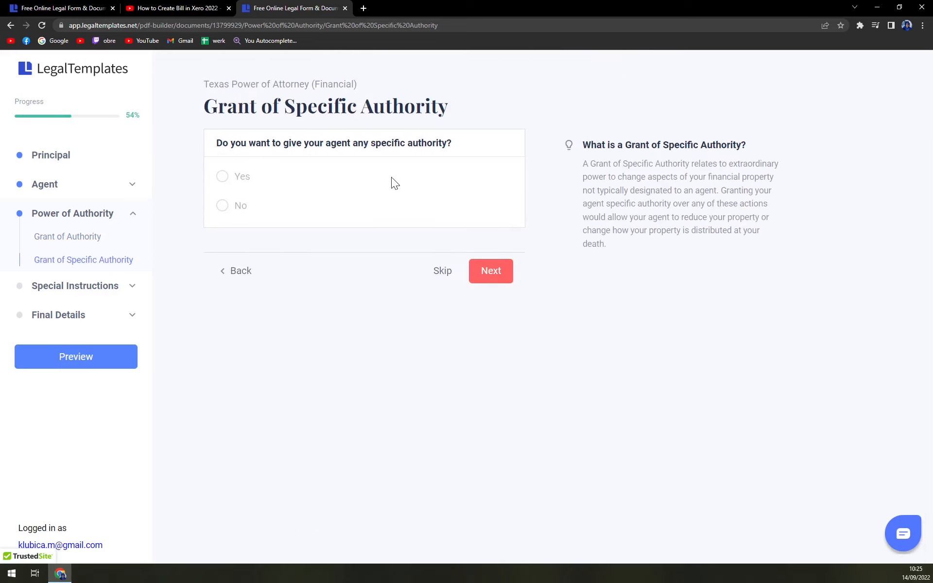
pyautogui.moveTo(351, 163)
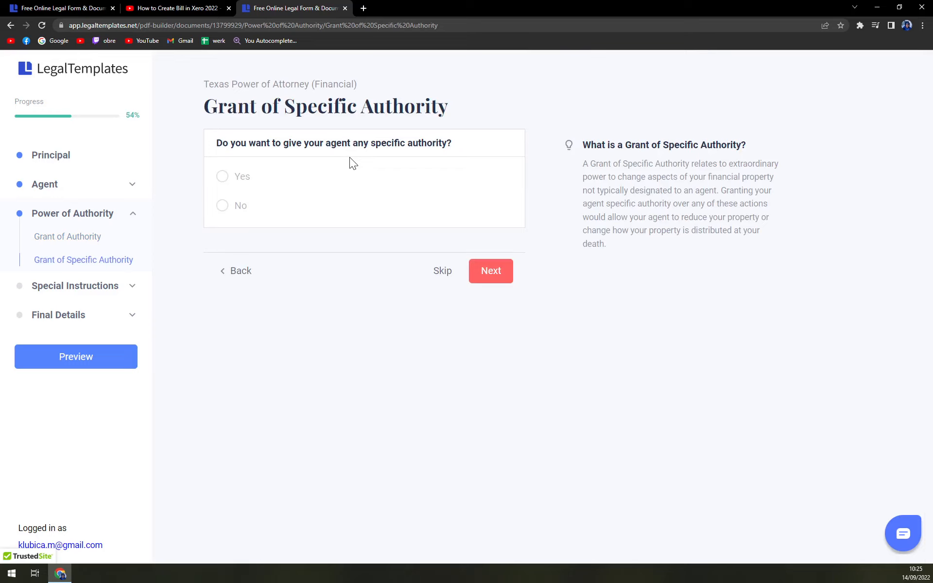
pyautogui.moveTo(316, 195)
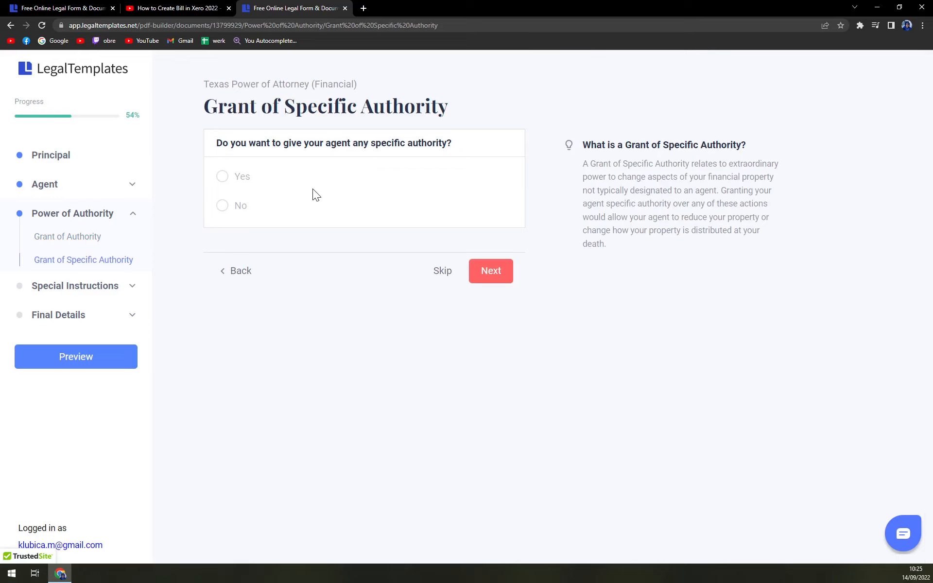
pyautogui.click(223, 177)
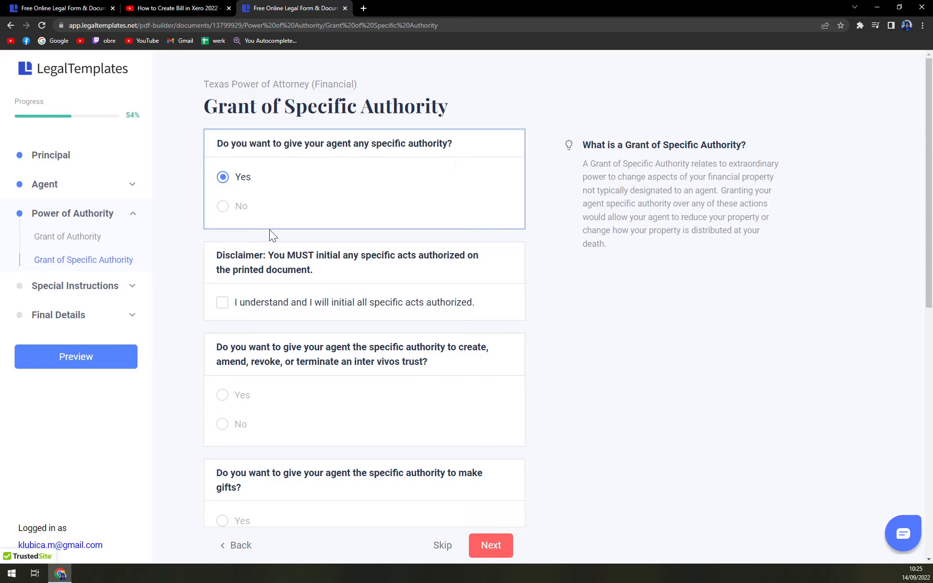
pyautogui.click(490, 545)
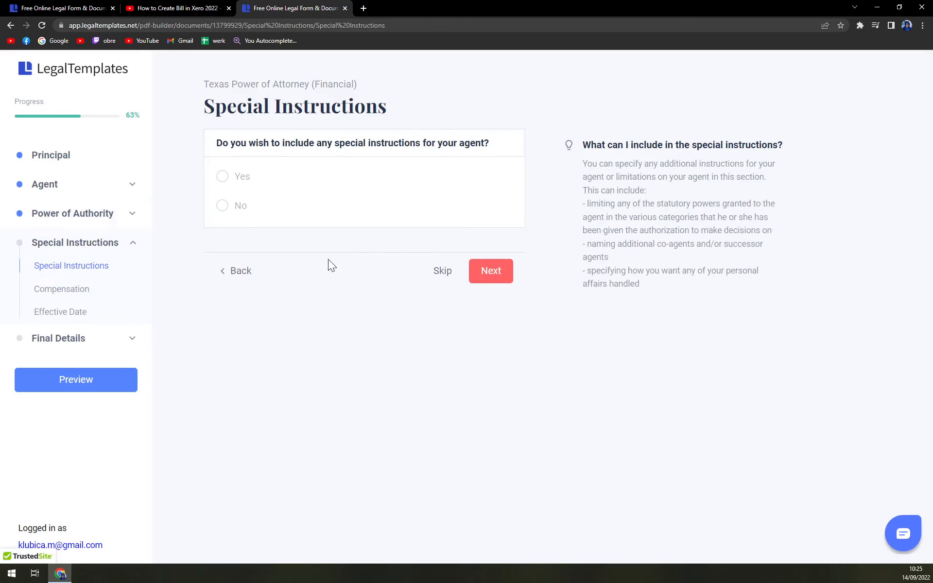
pyautogui.click(490, 271)
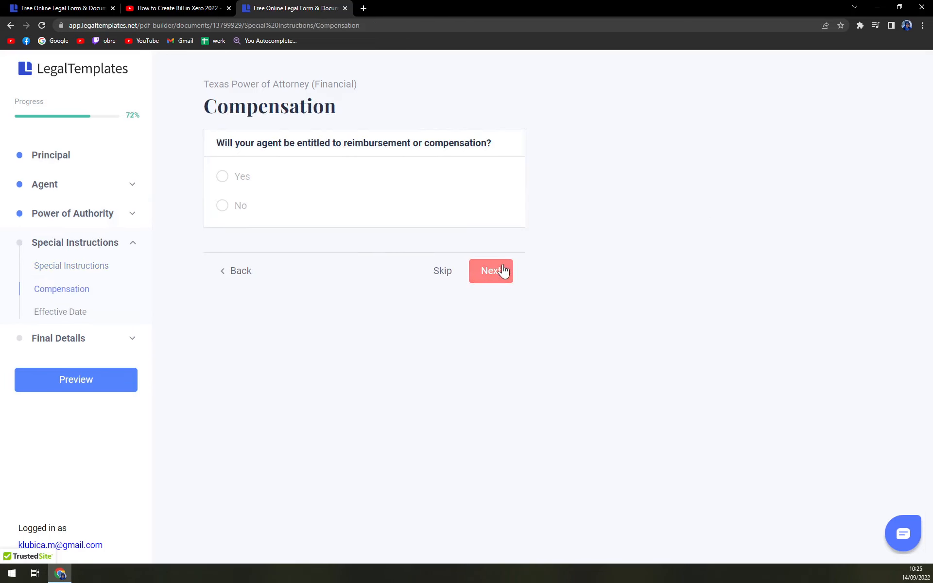
pyautogui.click(490, 271)
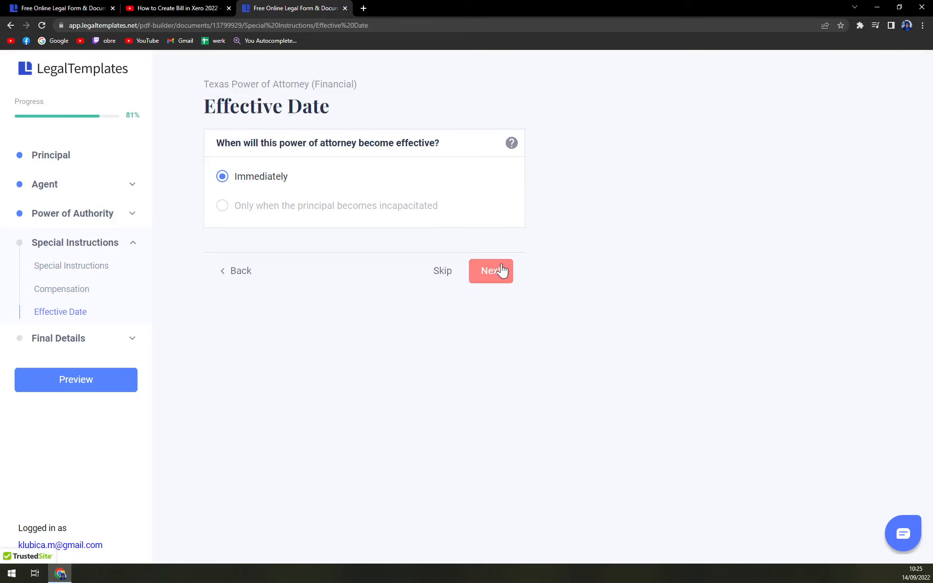
pyautogui.click(490, 271)
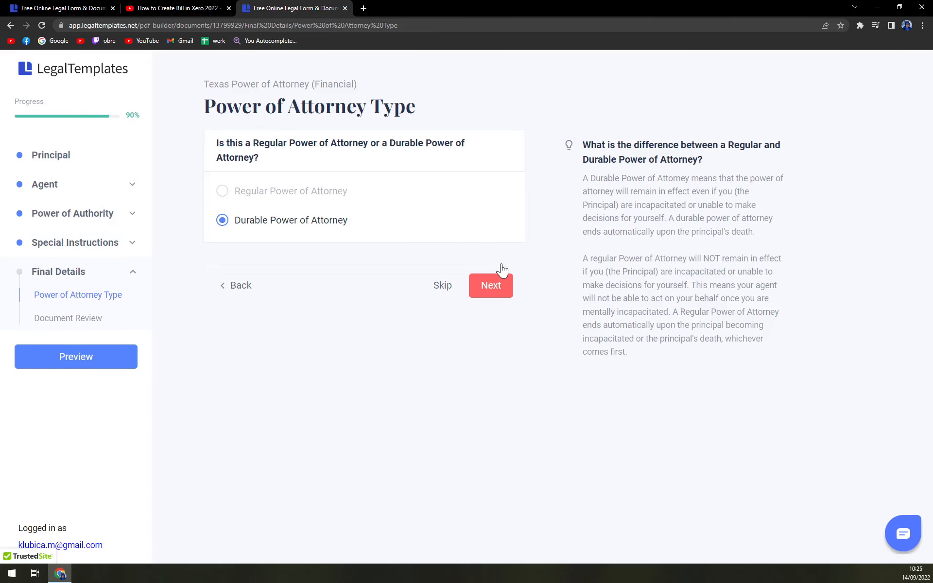
# Move past the Durable Power of Attorney type and acknowledge the review notice.
pyautogui.click(490, 285)
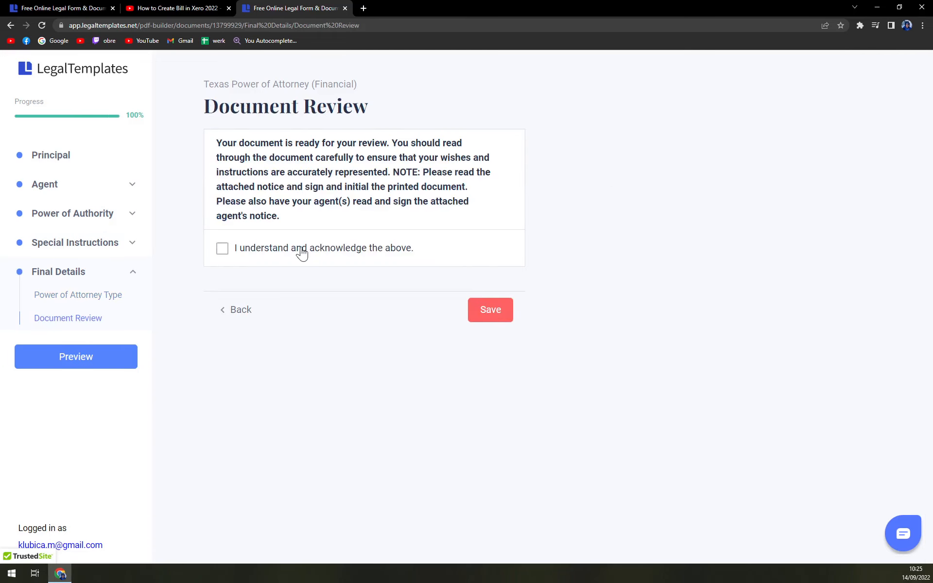
pyautogui.click(222, 249)
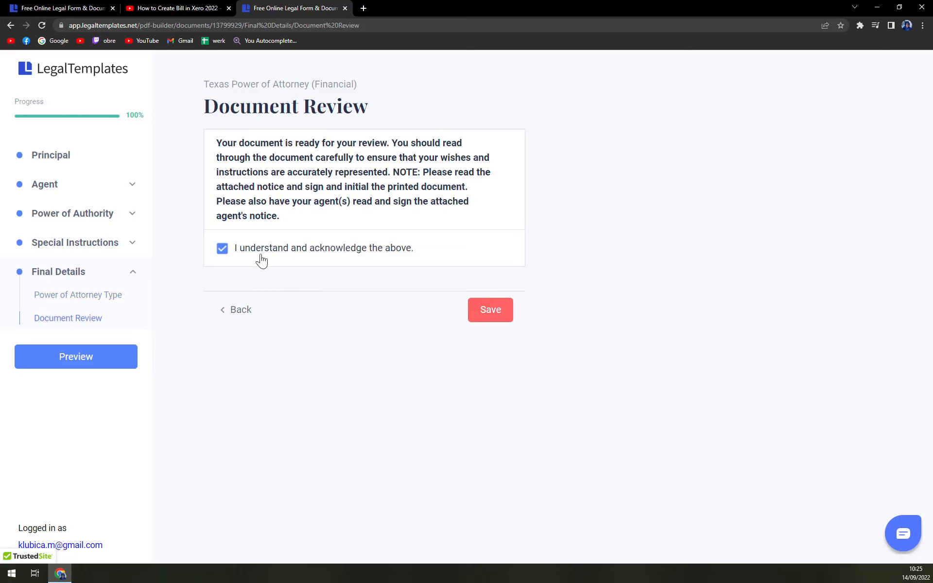
pyautogui.moveTo(363, 363)
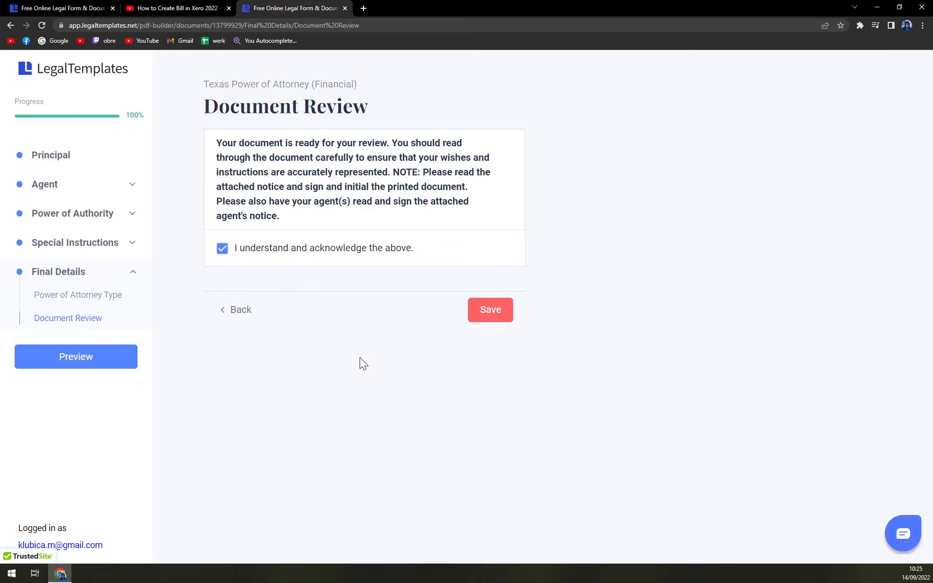
pyautogui.moveTo(70, 368)
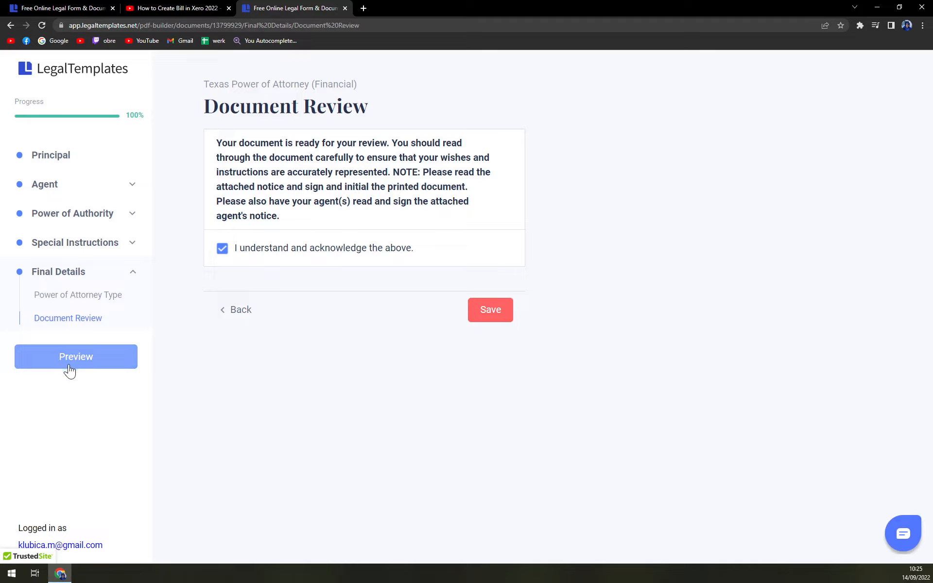
pyautogui.click(75, 356)
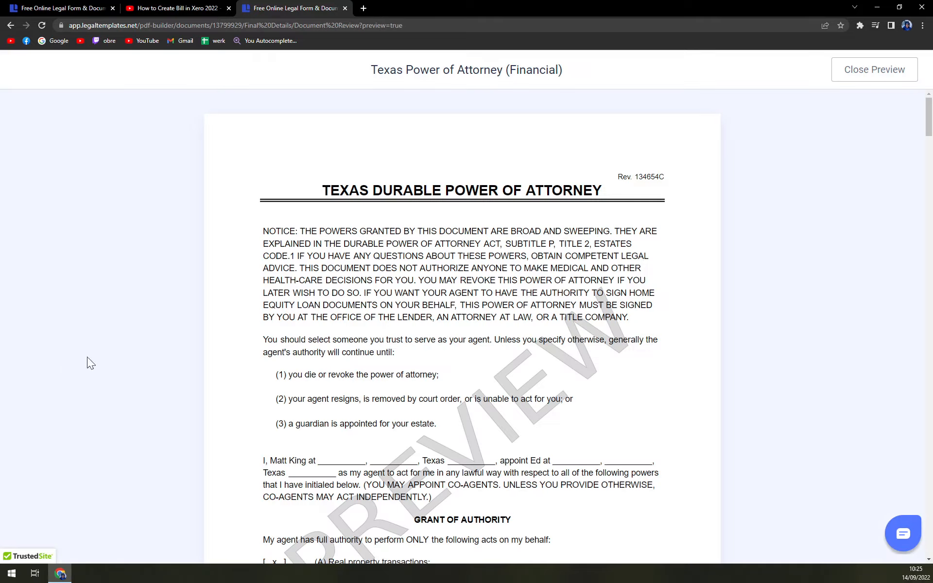
pyautogui.scroll(-3)
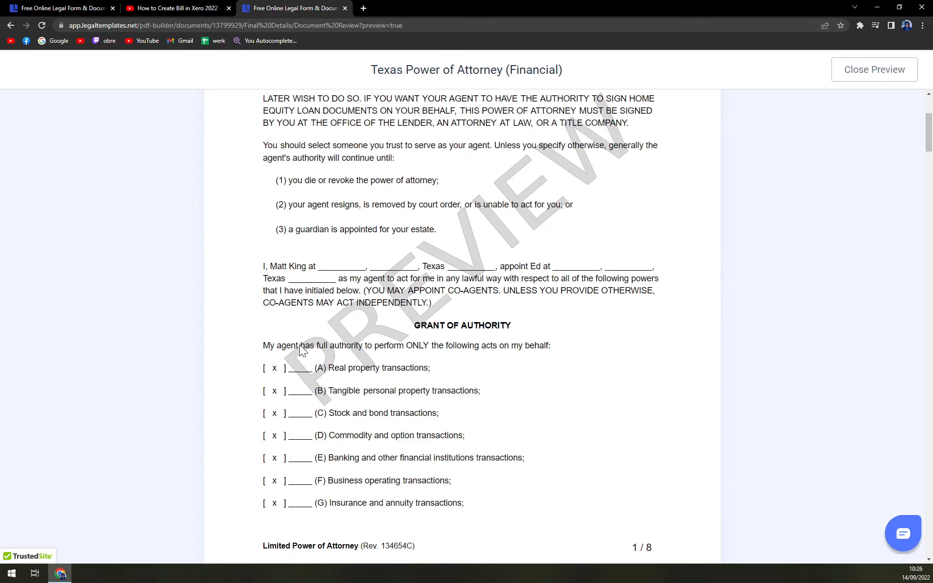
pyautogui.moveTo(297, 332)
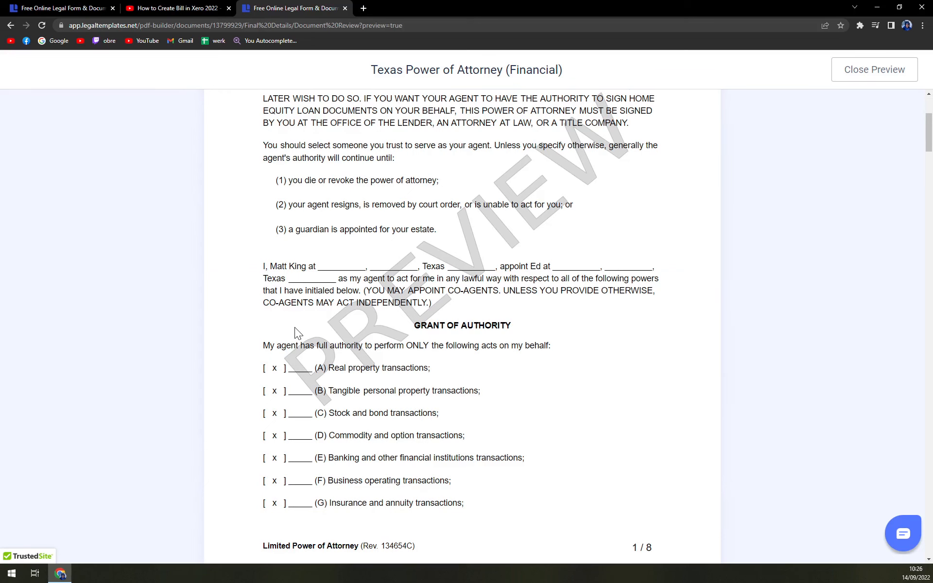
pyautogui.scroll(3)
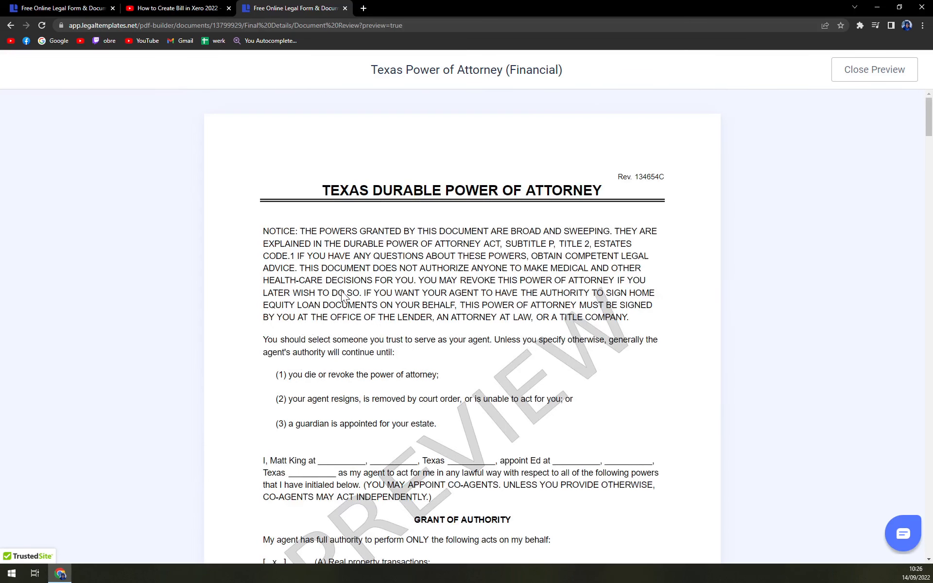
pyautogui.moveTo(787, 82)
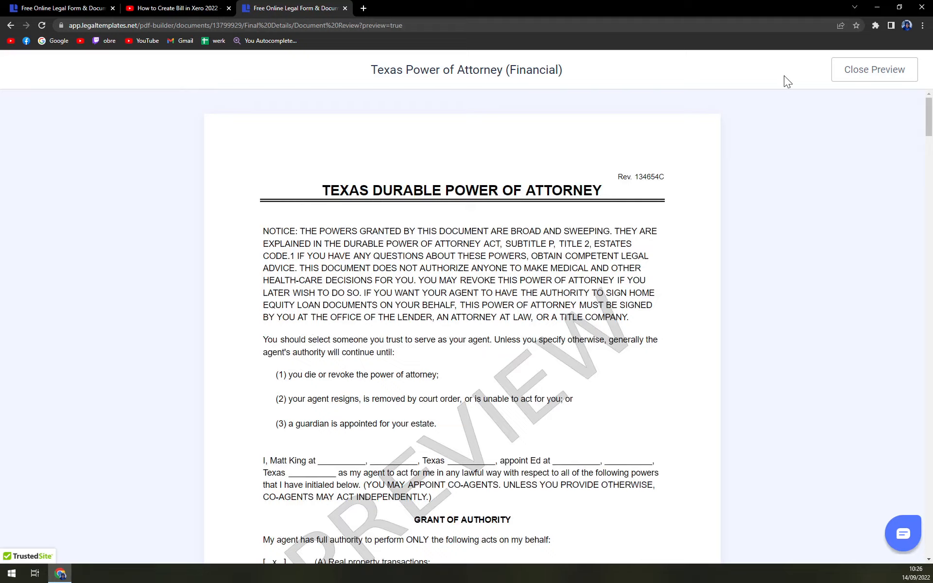
# Close the preview and save the document to reach the print-and-download plans.
pyautogui.click(874, 69)
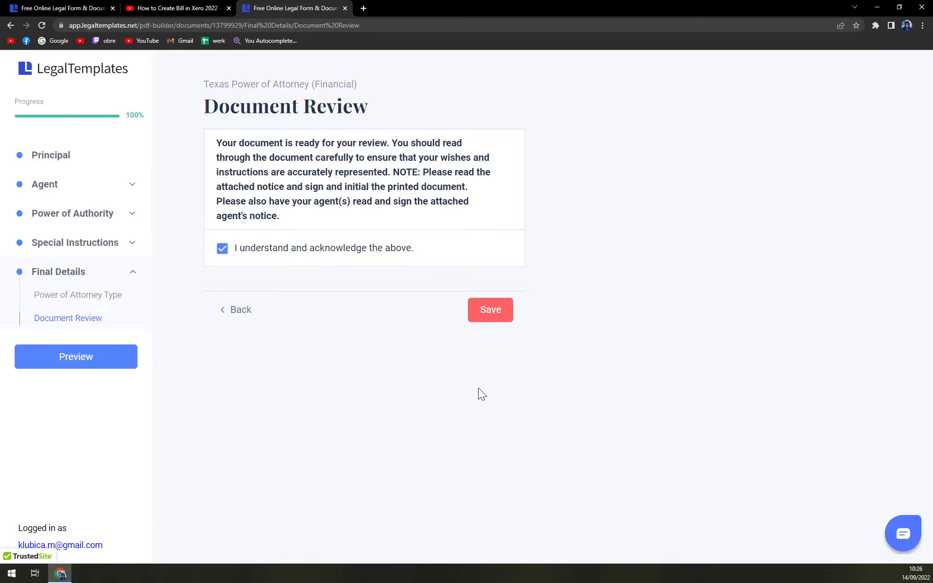
pyautogui.click(490, 310)
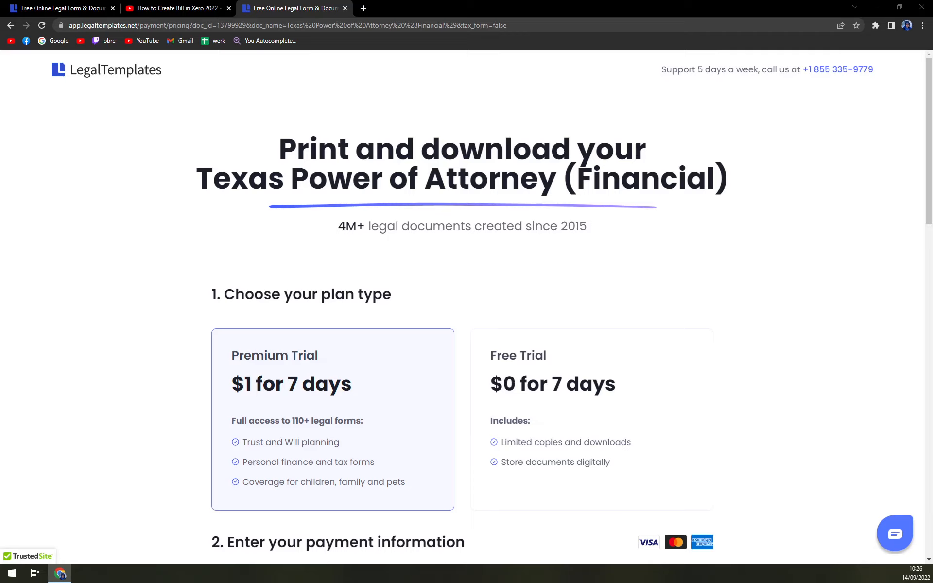
pyautogui.moveTo(47, 282)
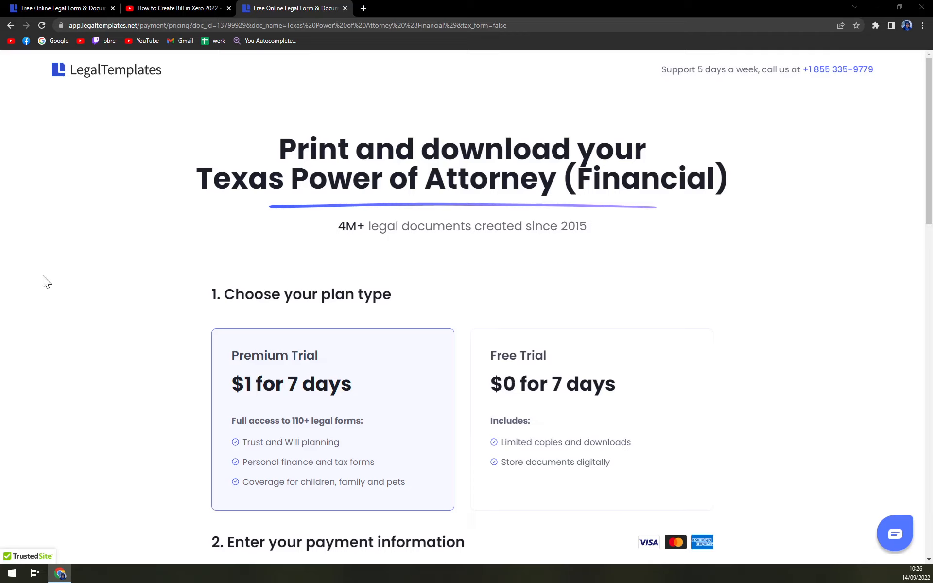
pyautogui.moveTo(333, 409)
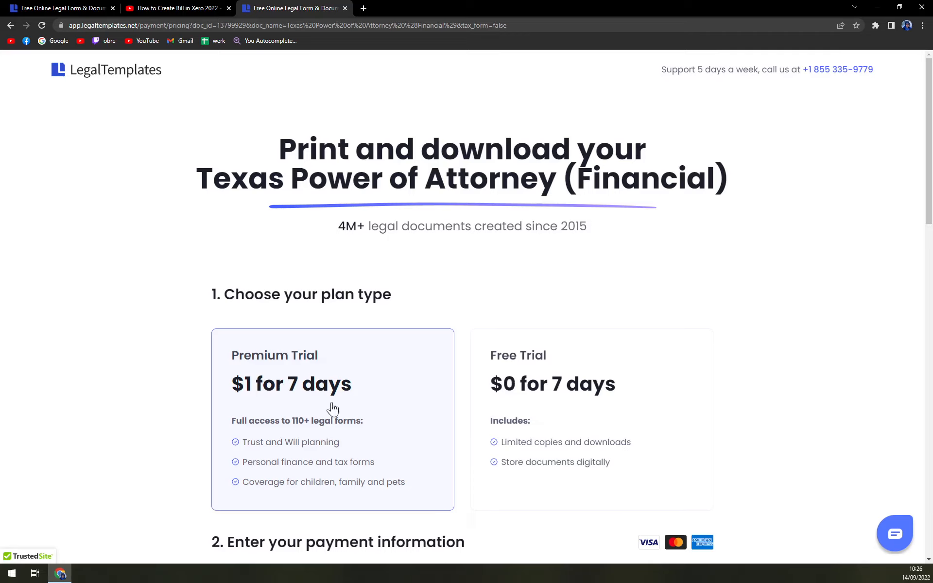
pyautogui.moveTo(302, 405)
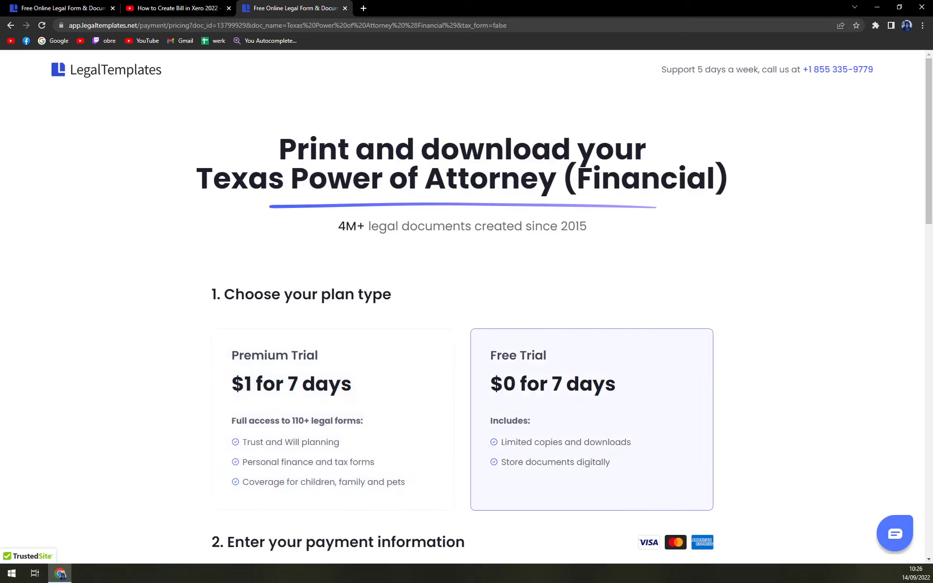
pyautogui.moveTo(563, 457)
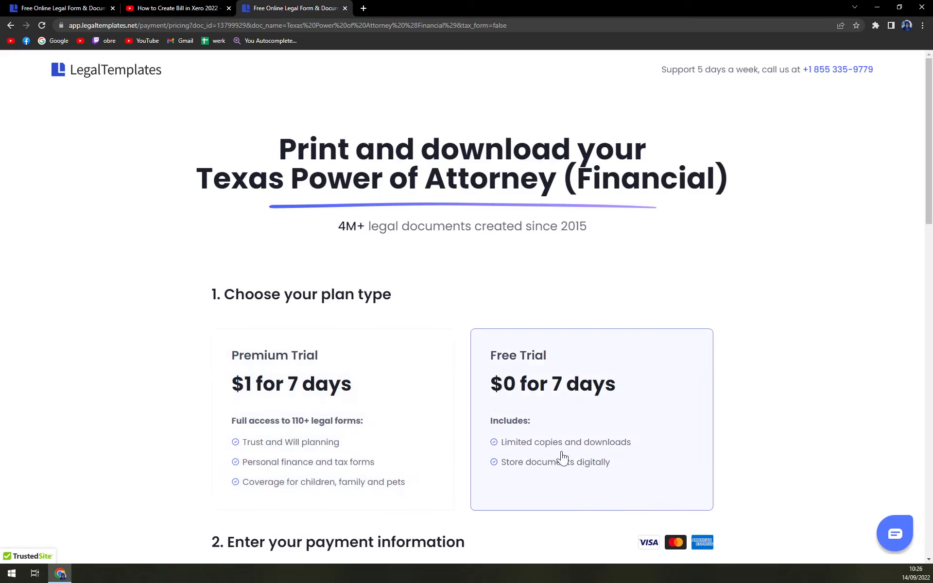